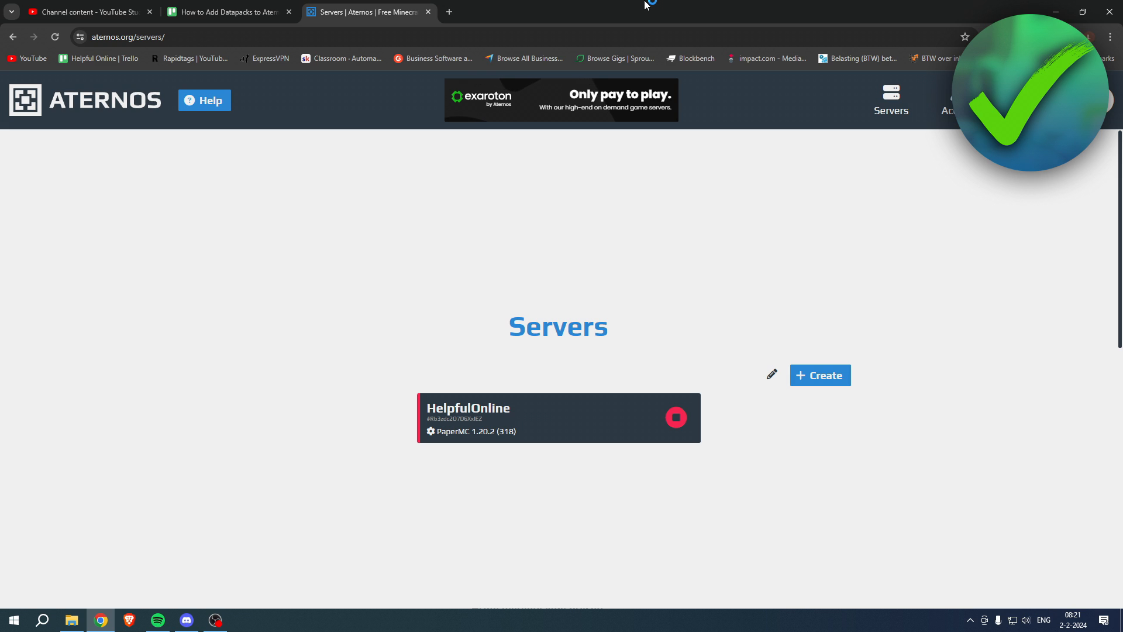
pyautogui.moveTo(499, 388)
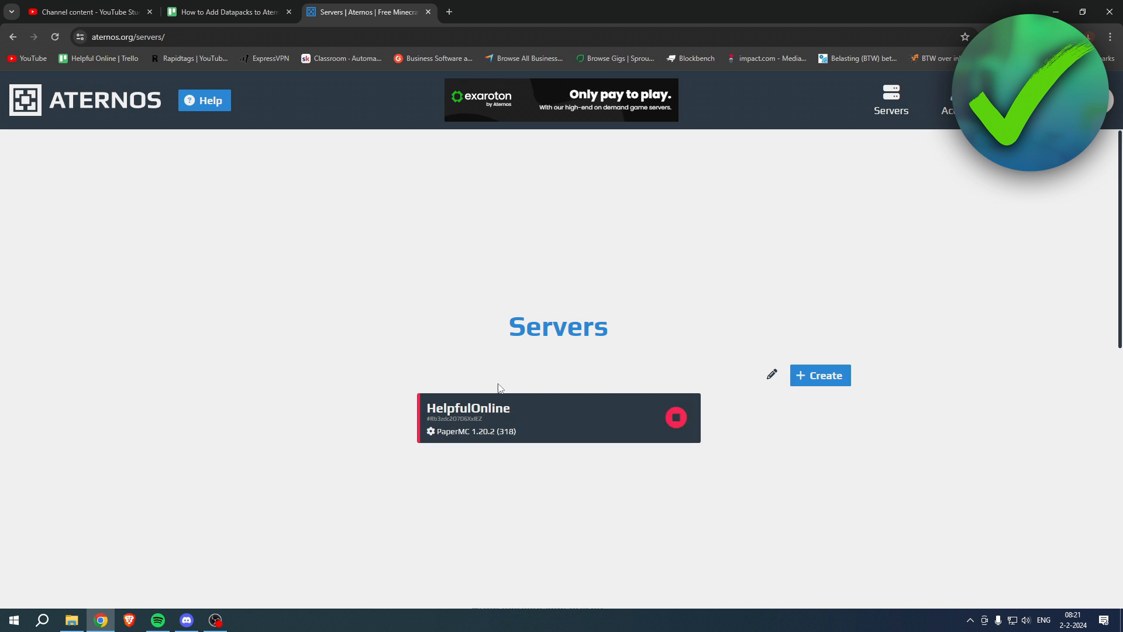
pyautogui.moveTo(552, 400)
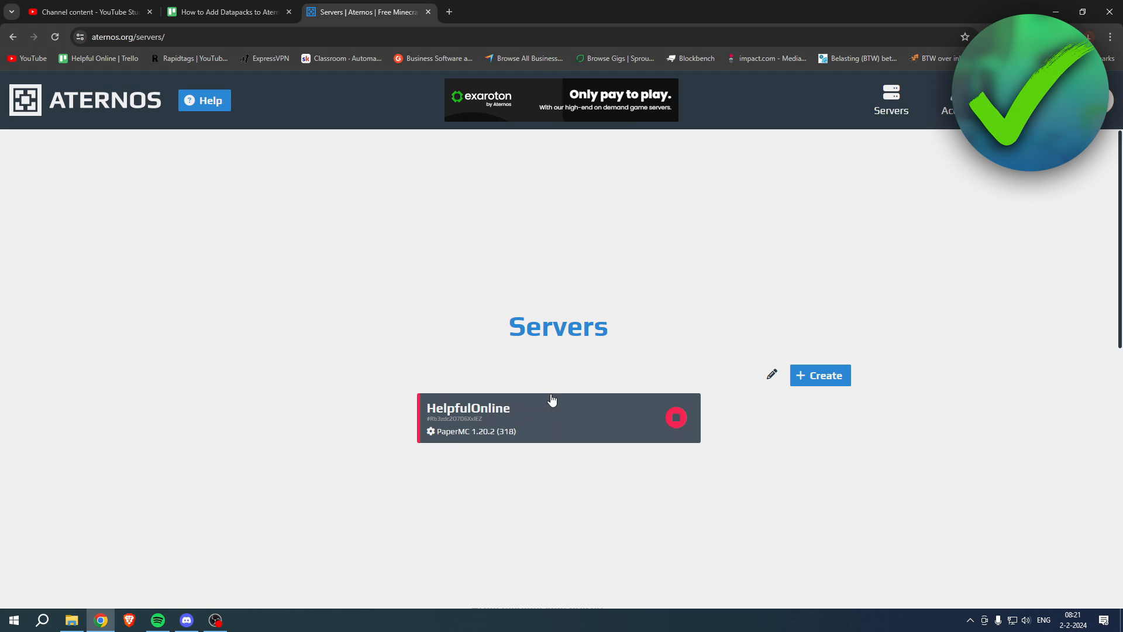
pyautogui.moveTo(446, 433)
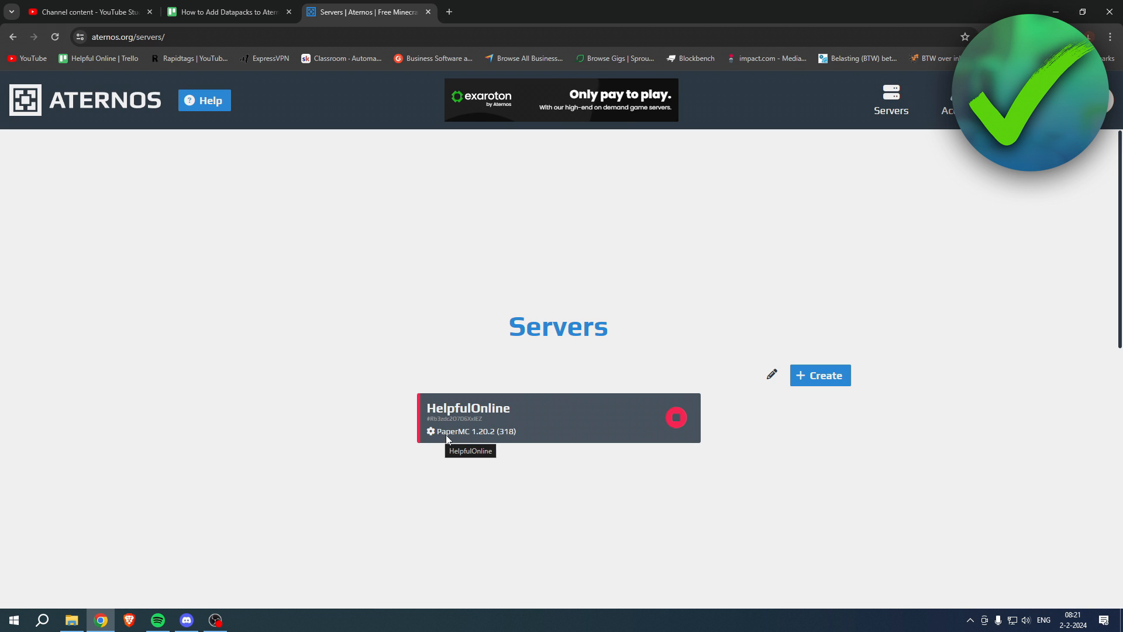
pyautogui.moveTo(553, 406)
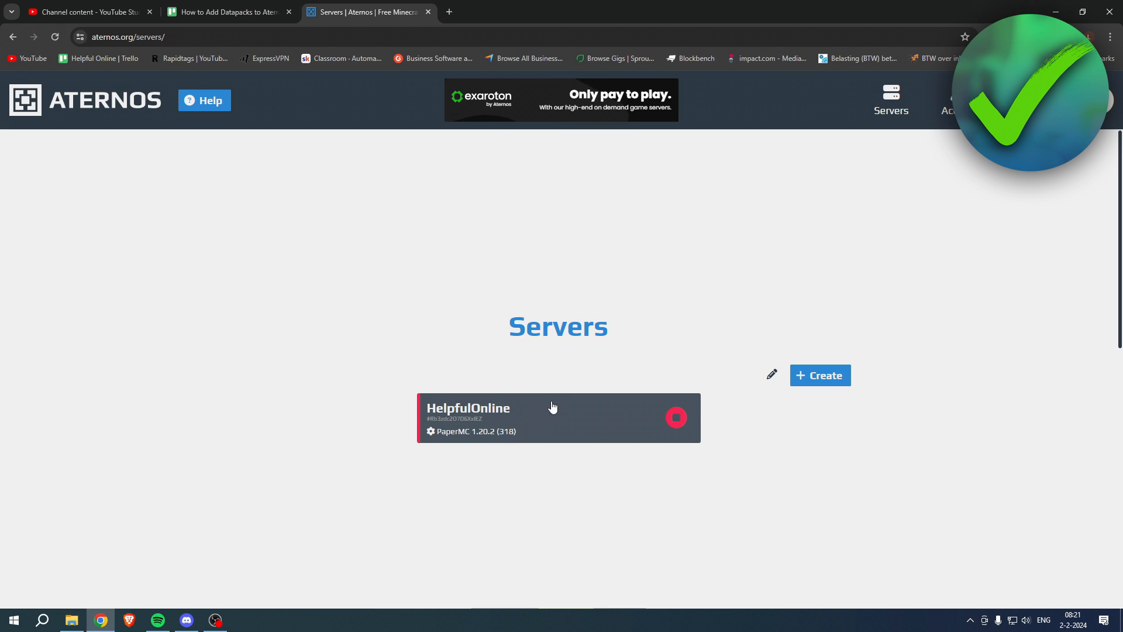
pyautogui.moveTo(560, 409)
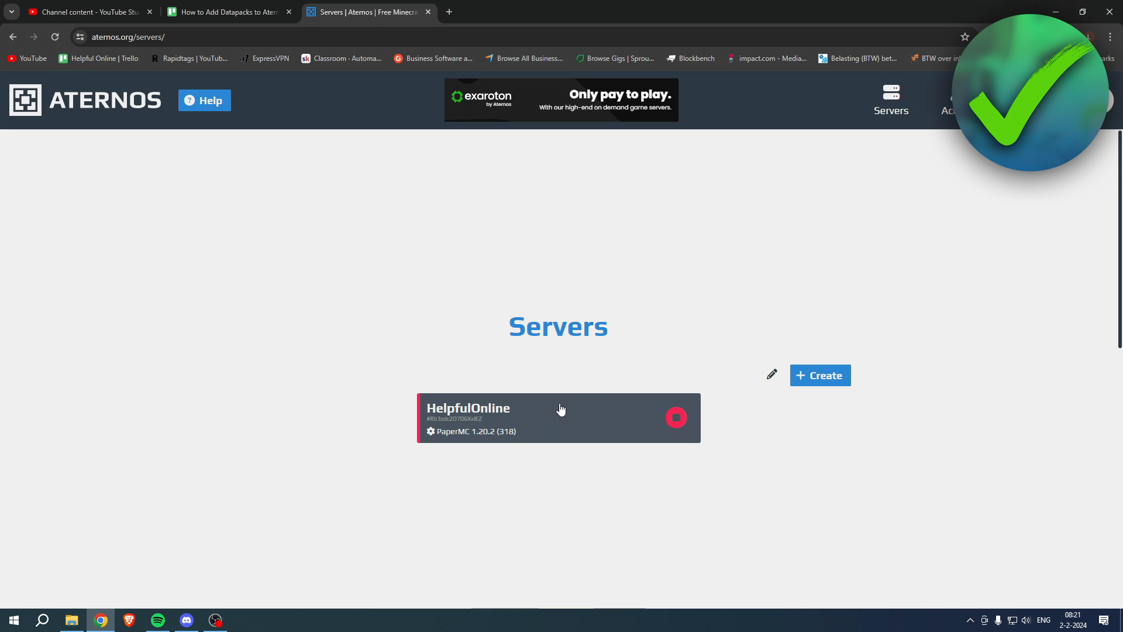
# Open the offline HelpfulOnline server dashboard running PaperMC 1.20.2
pyautogui.click(559, 417)
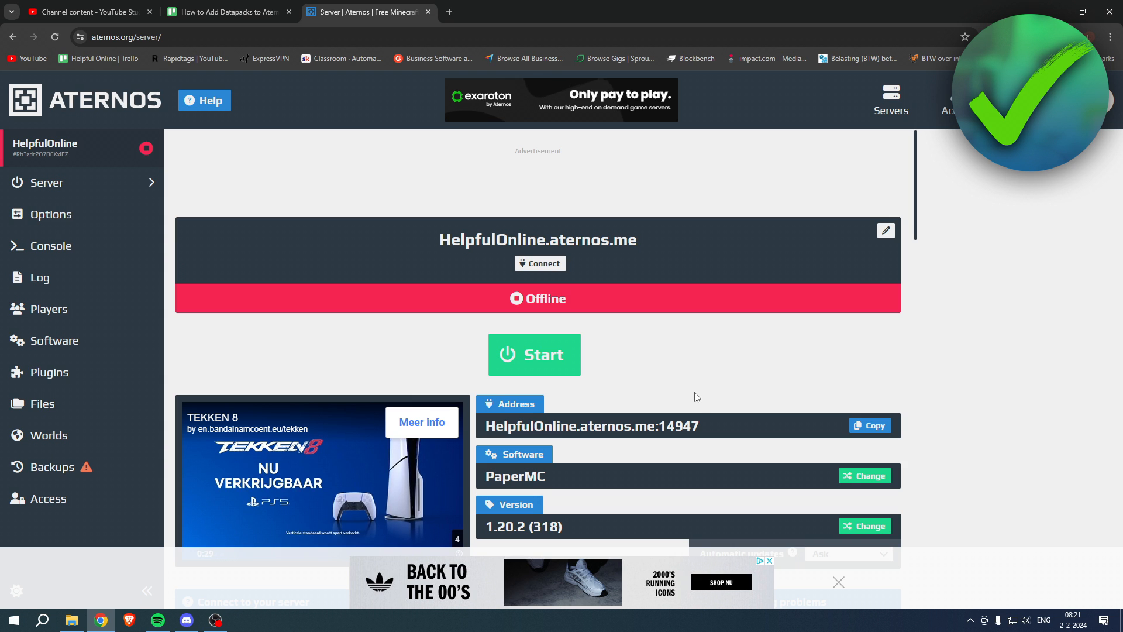
pyautogui.moveTo(87, 438)
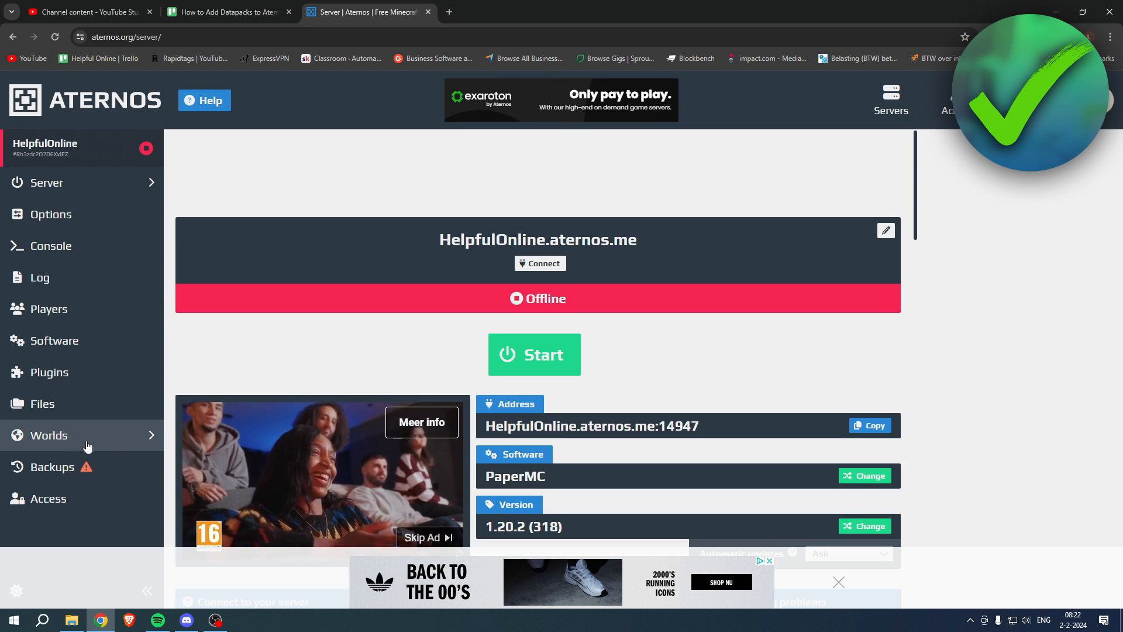
# Open the 'world' folder's file listing from the Worlds page
pyautogui.click(50, 436)
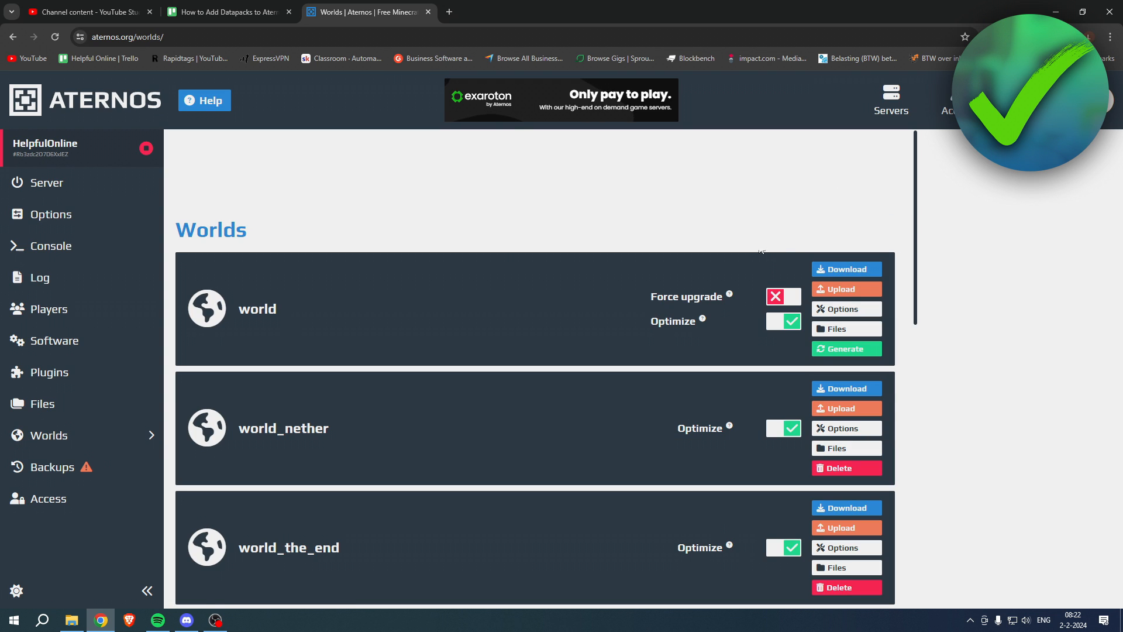
pyautogui.moveTo(471, 323)
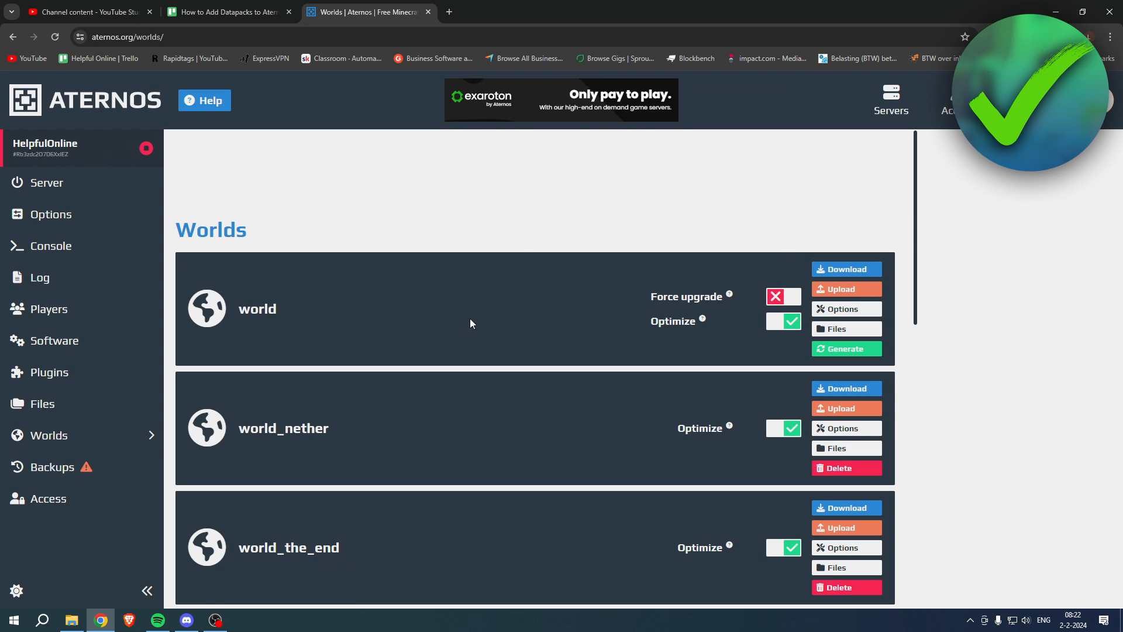
pyautogui.moveTo(823, 331)
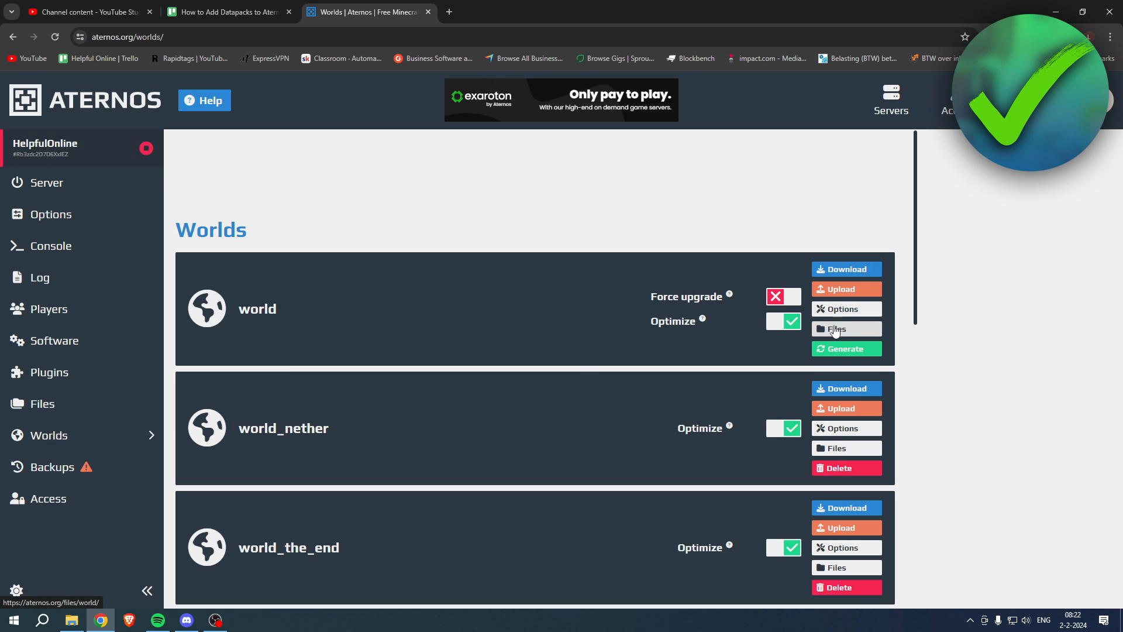
pyautogui.click(836, 328)
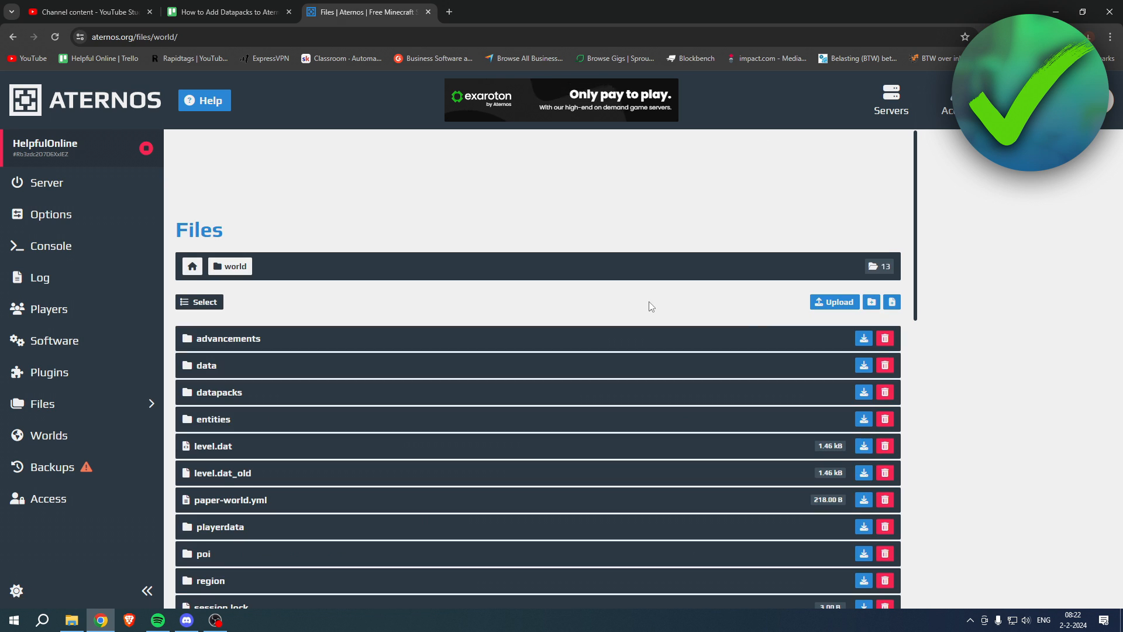
pyautogui.moveTo(223, 354)
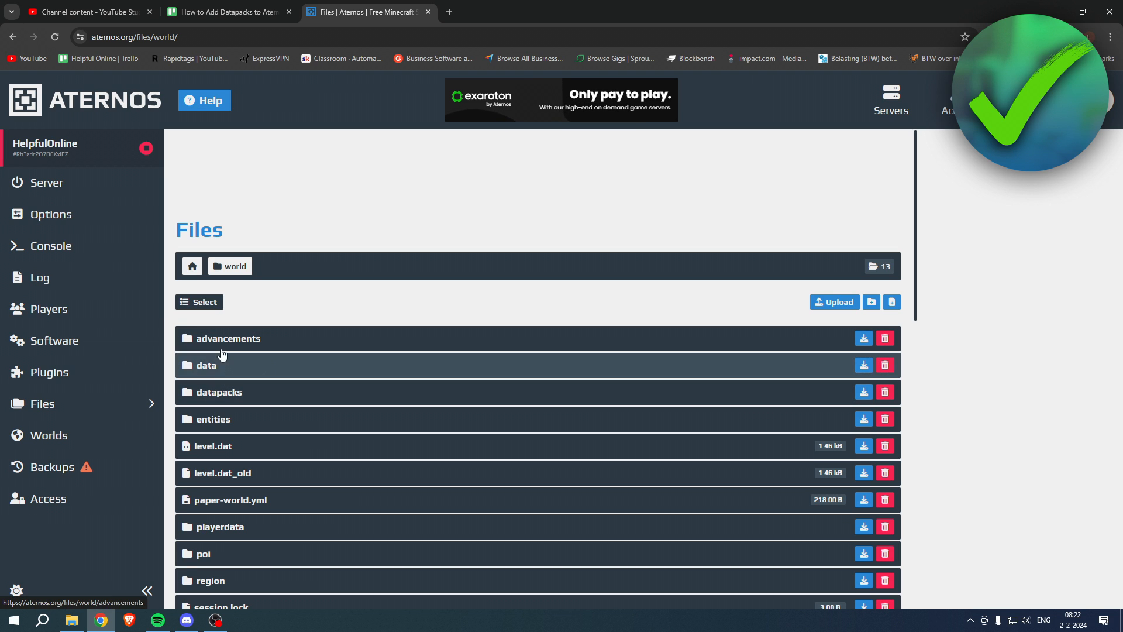
pyautogui.moveTo(236, 396)
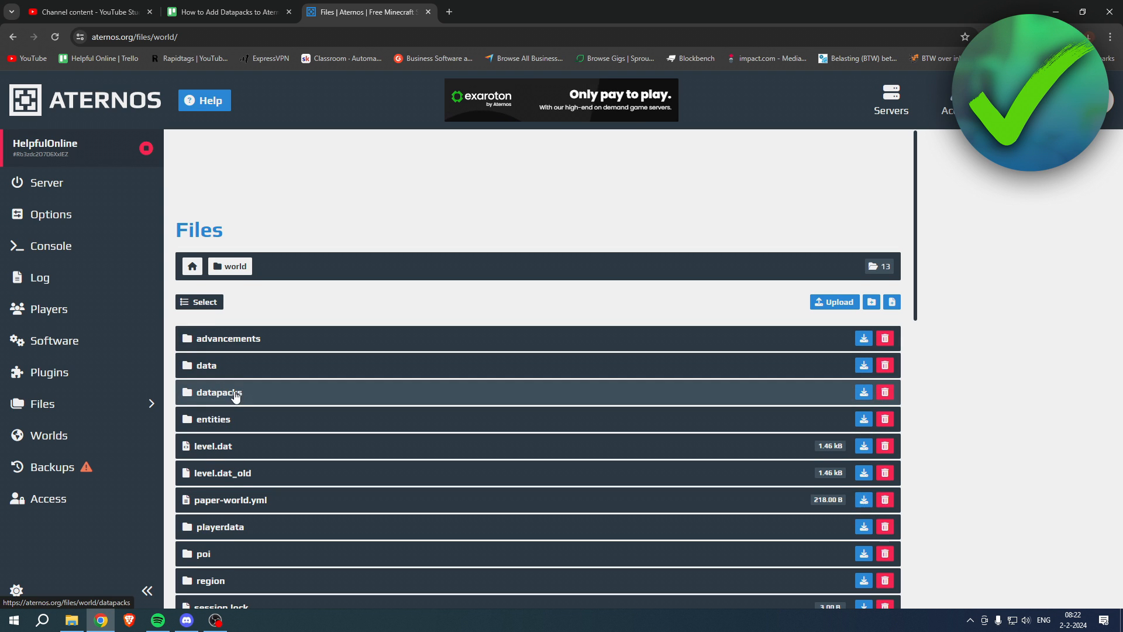
# Open the datapacks folder, pick Upload > Files, then return to the HelpfulOnline server page
pyautogui.click(218, 392)
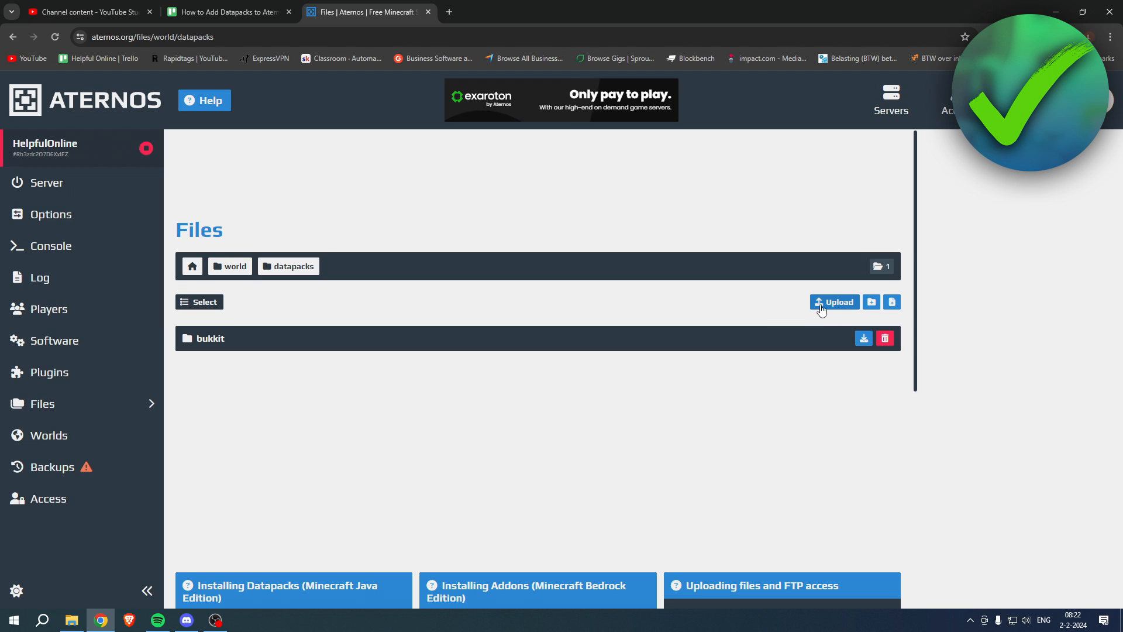
pyautogui.click(834, 302)
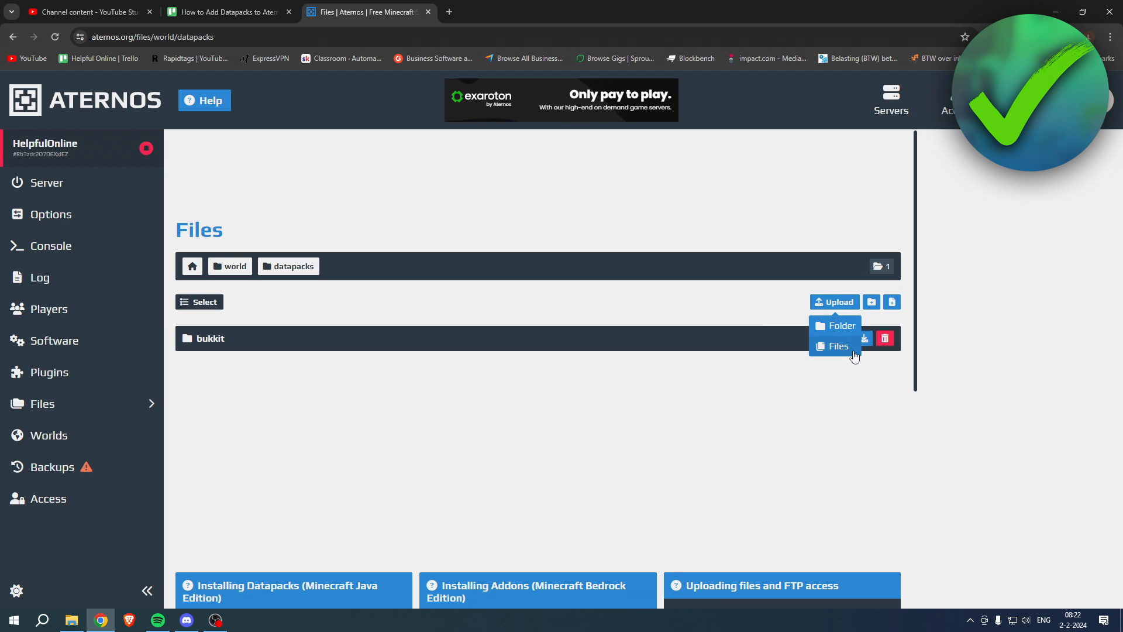
pyautogui.click(836, 326)
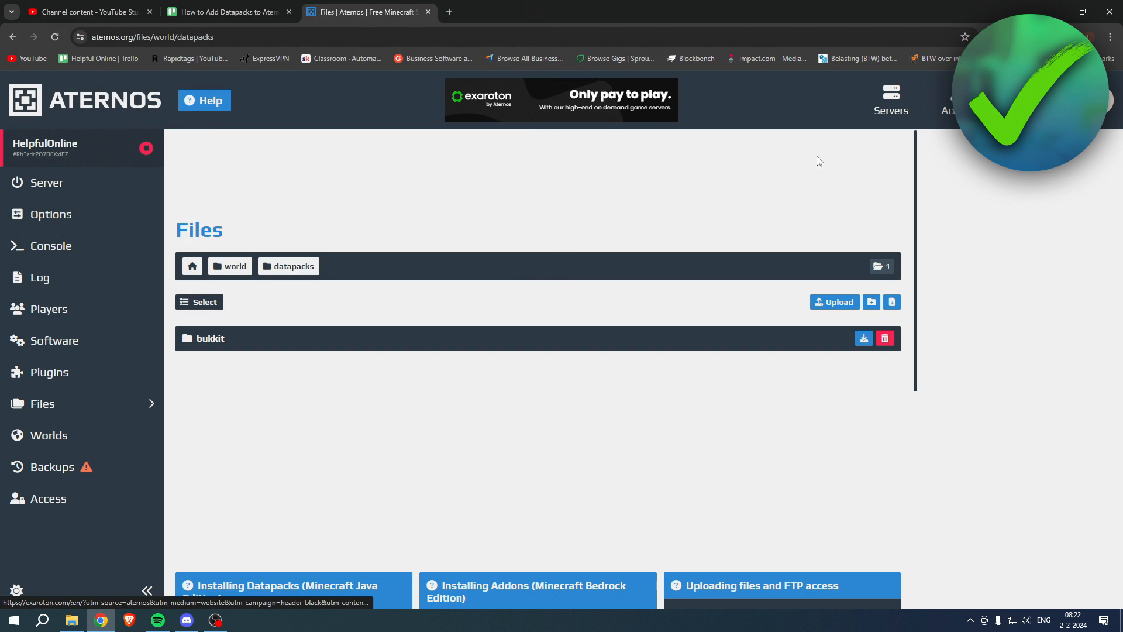
pyautogui.moveTo(623, 293)
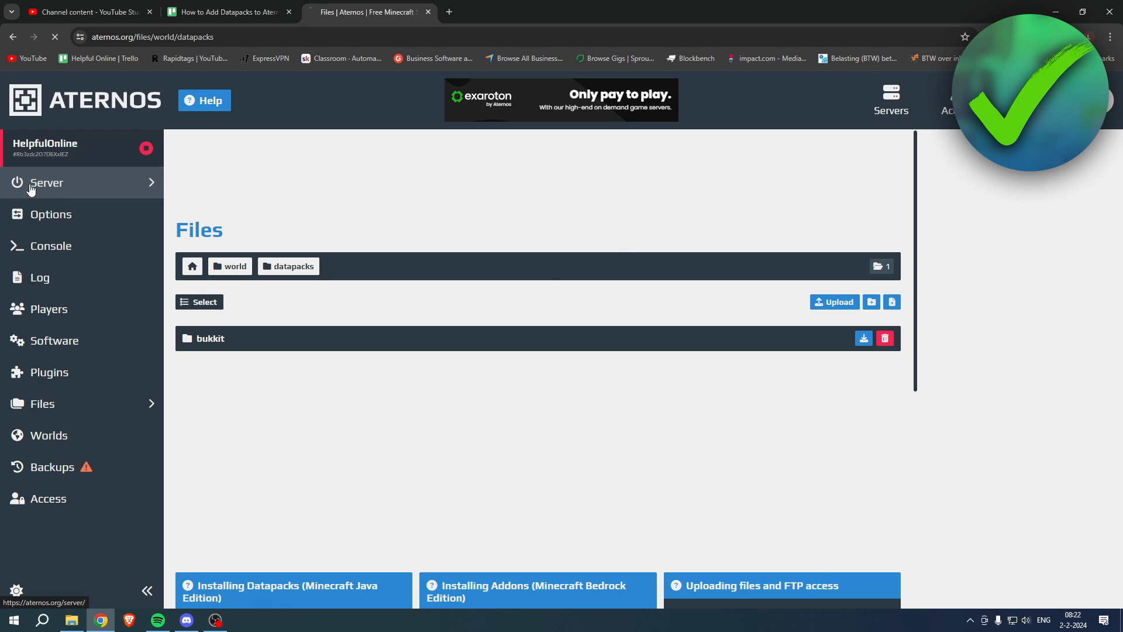
pyautogui.click(46, 182)
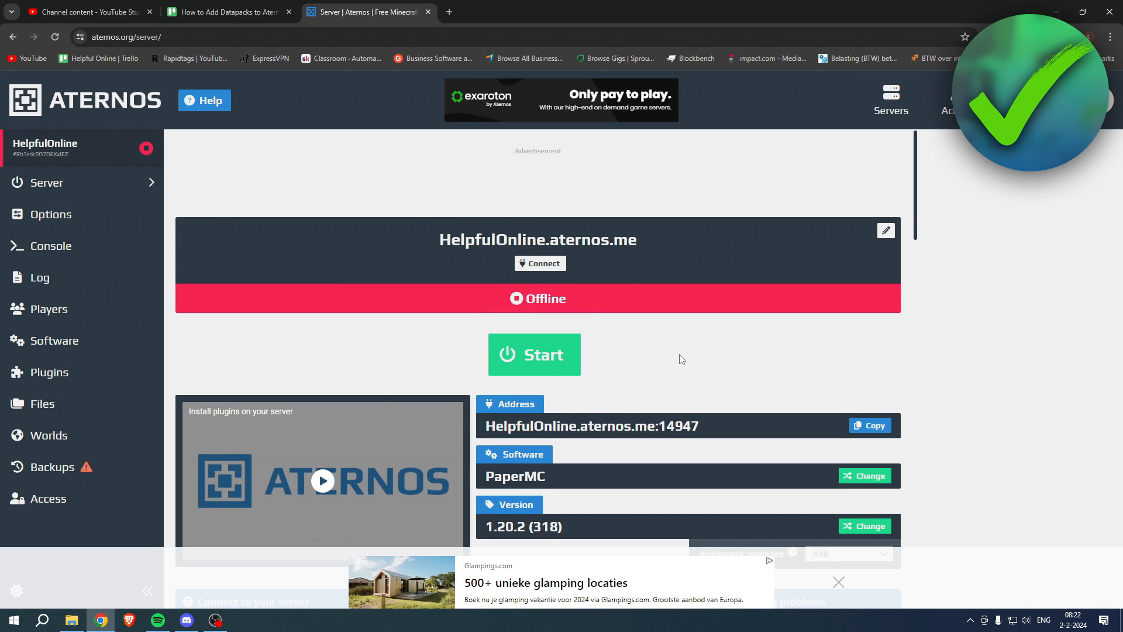